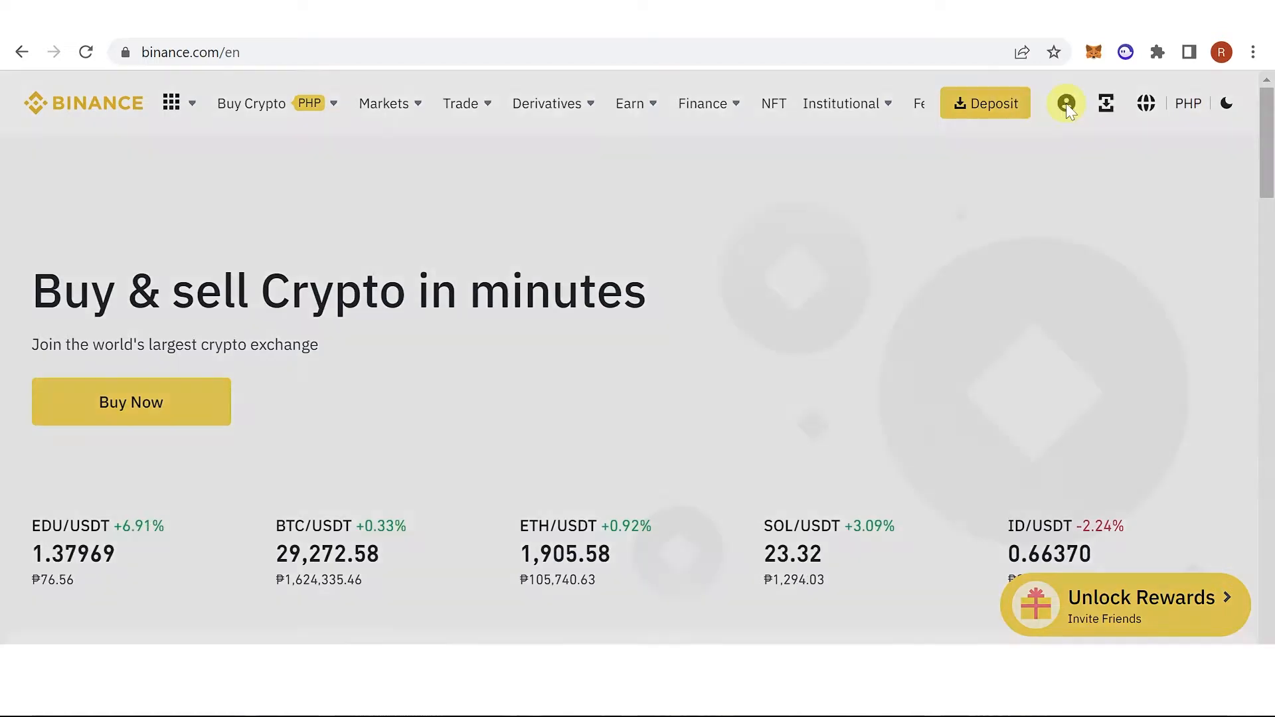
- Go to the Binance wallet overview with the estimated balance and asset list
left_click(1066, 103)
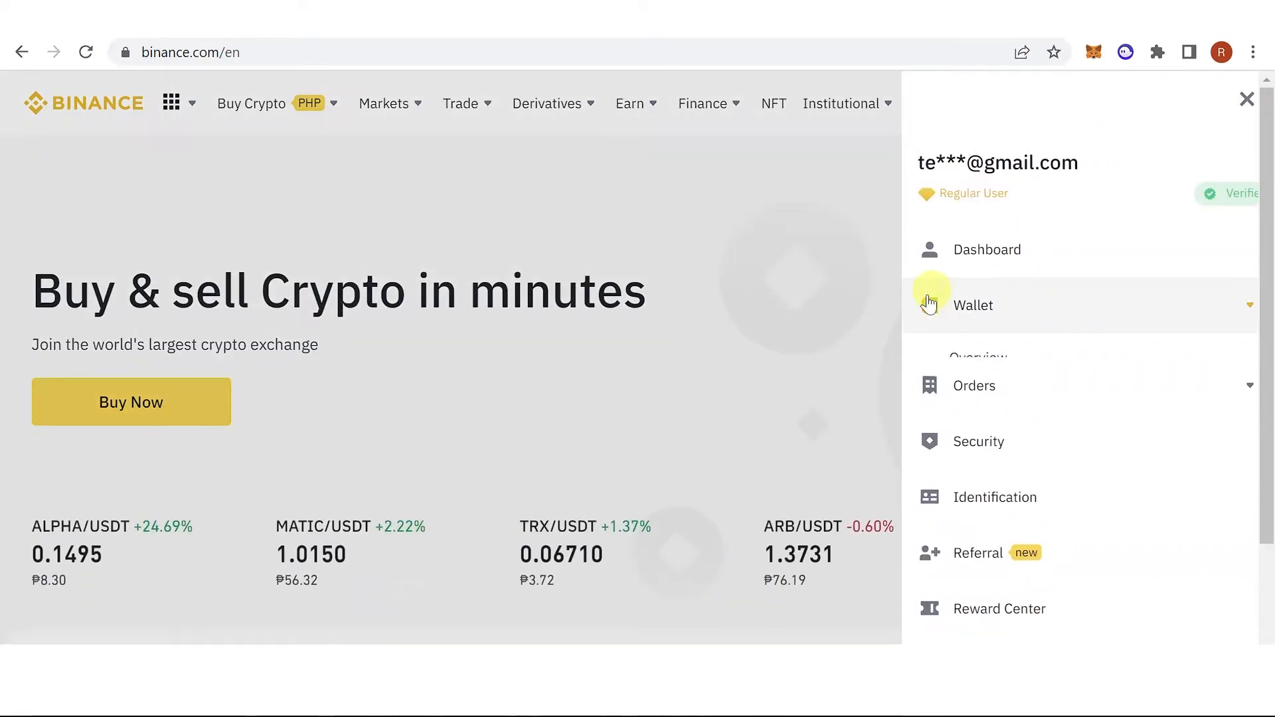
left_click(971, 306)
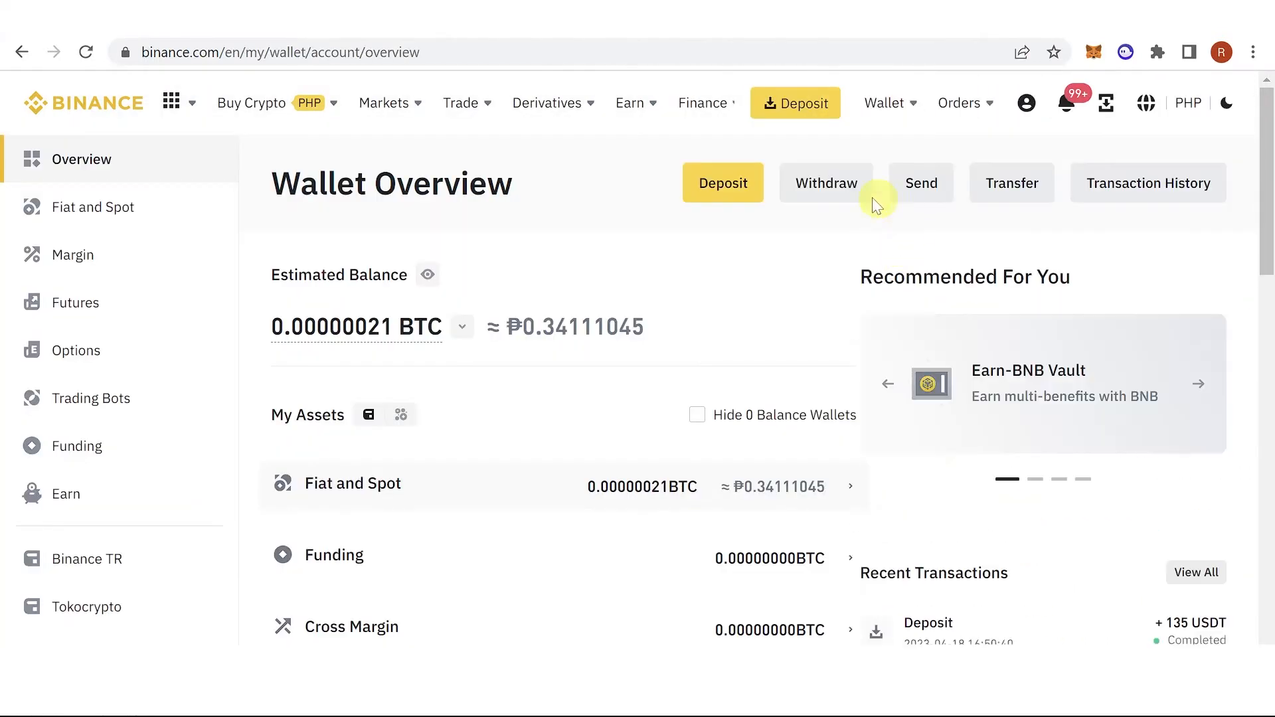
- Start a crypto withdrawal and choose ARB as the coin
left_click(826, 182)
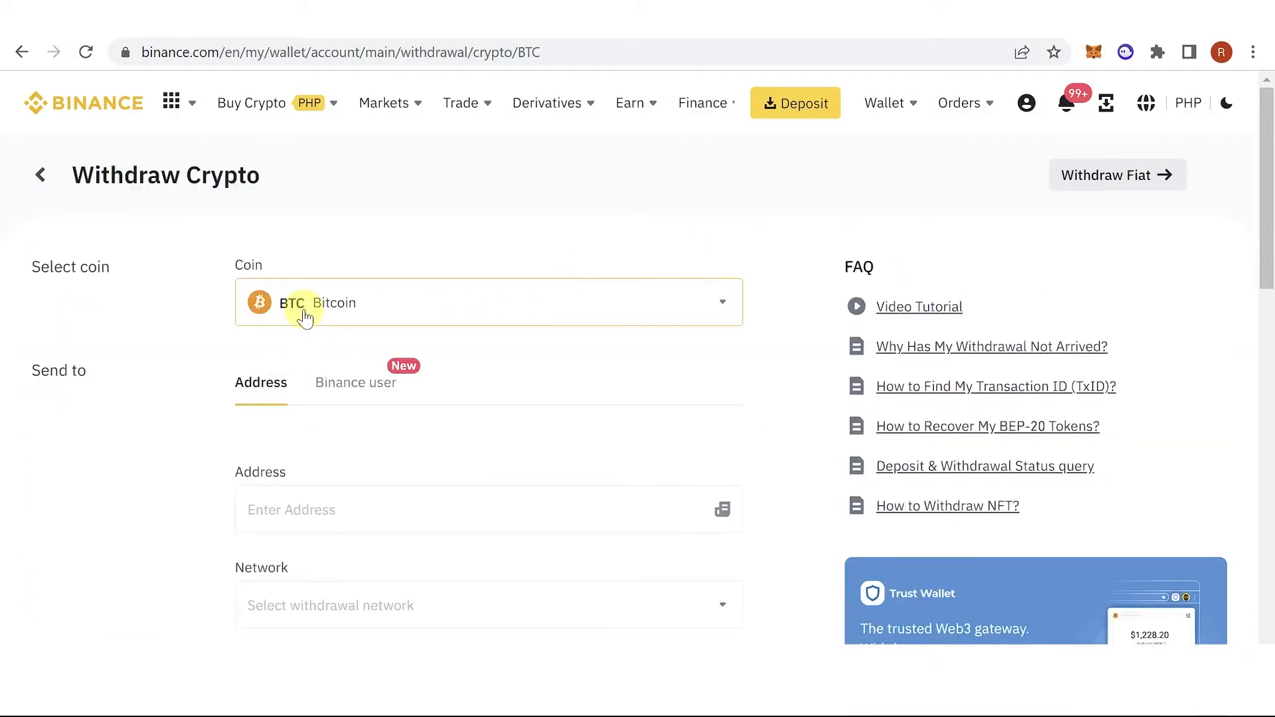
left_click(488, 303)
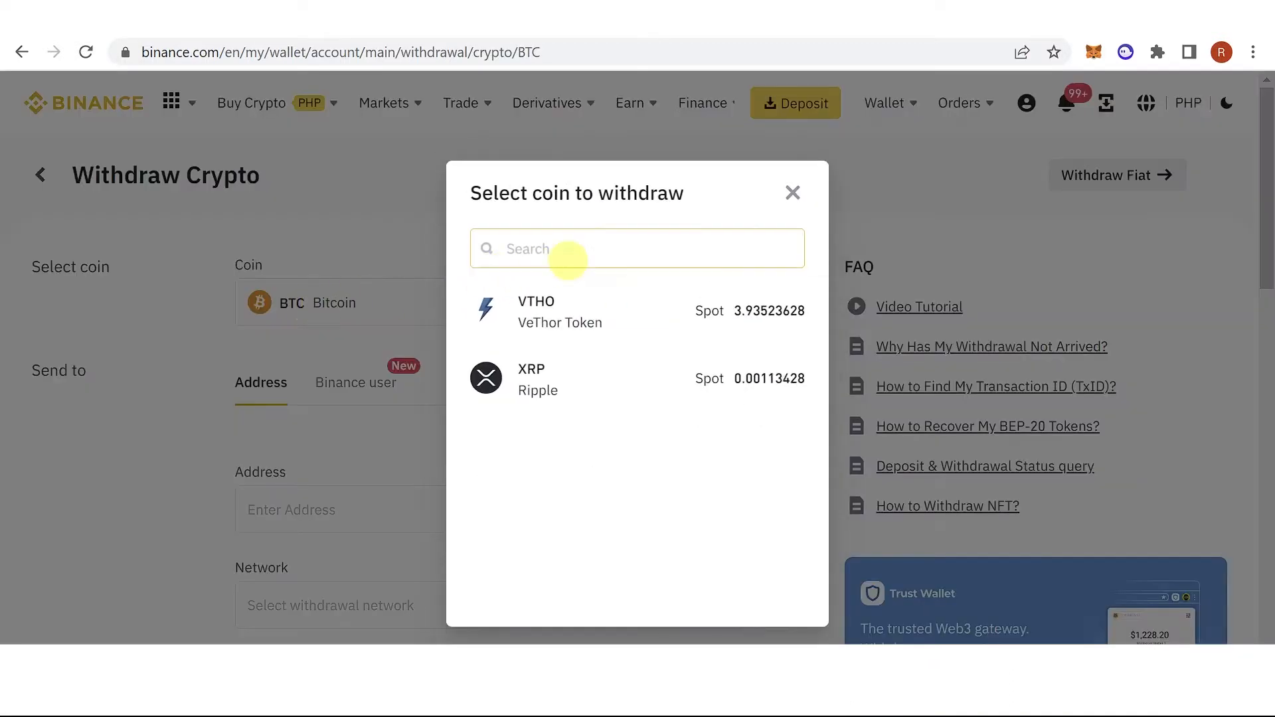
type("arb")
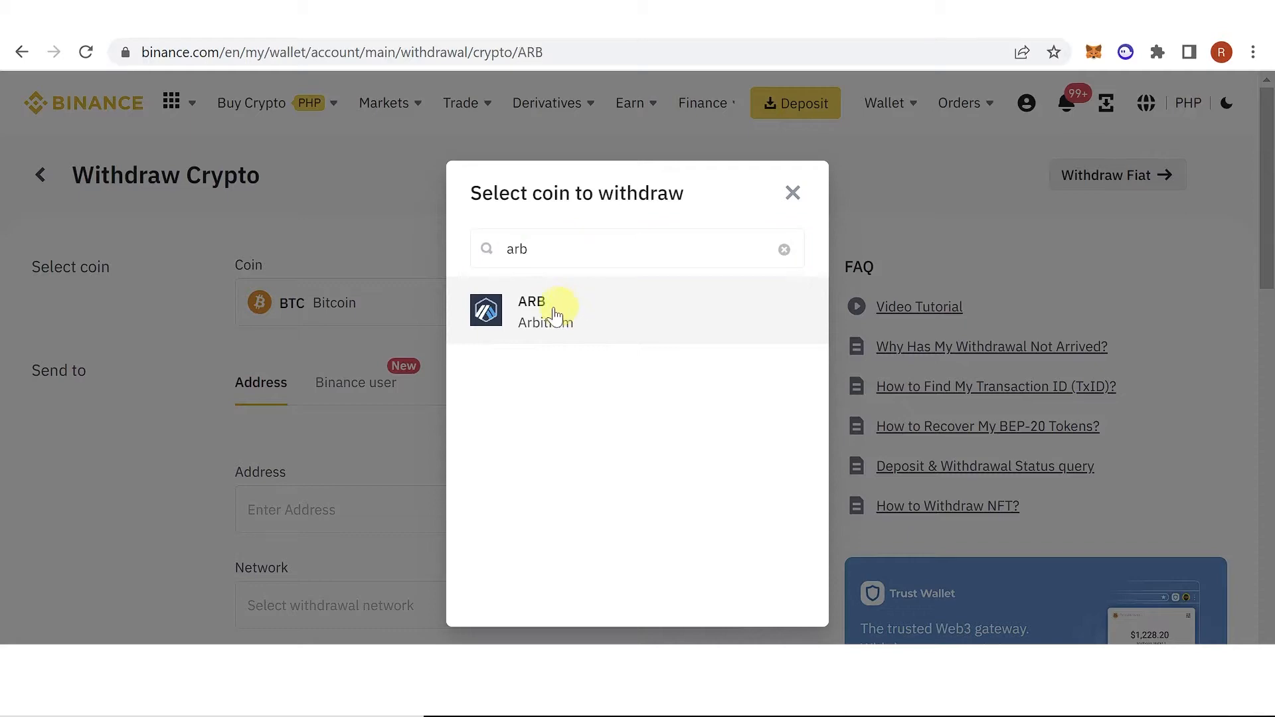
left_click(530, 310)
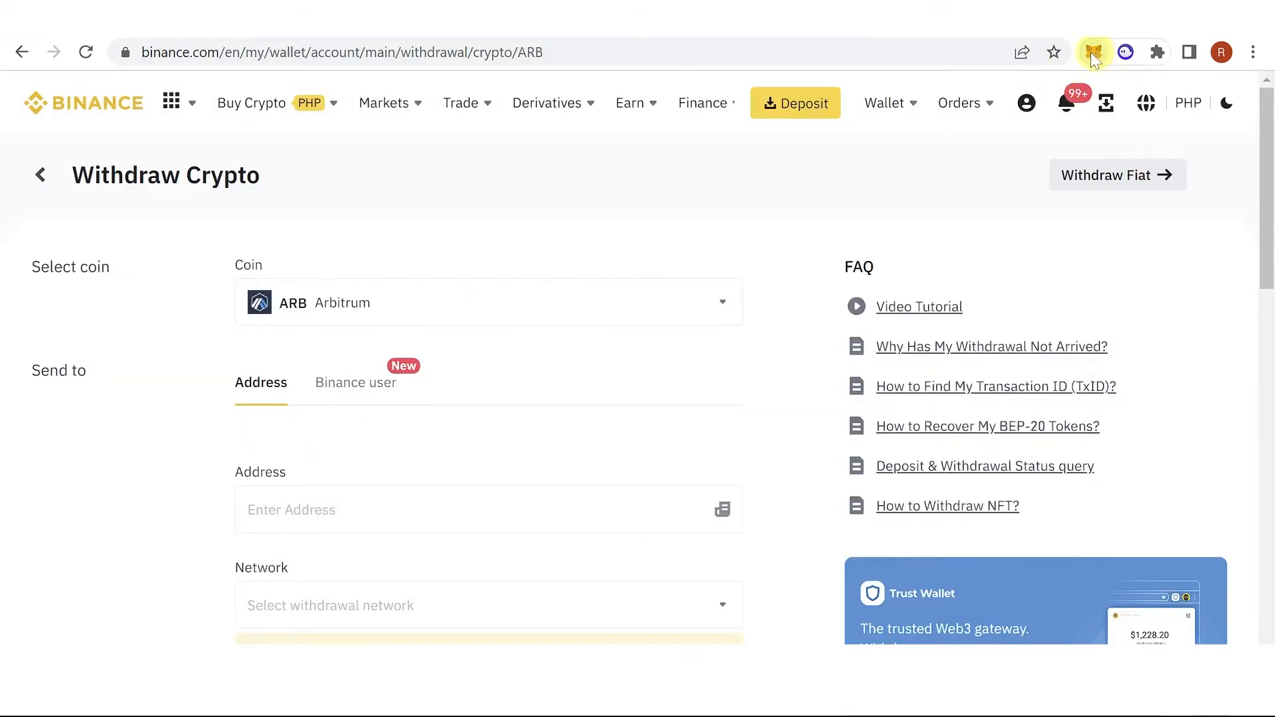
left_click(1093, 51)
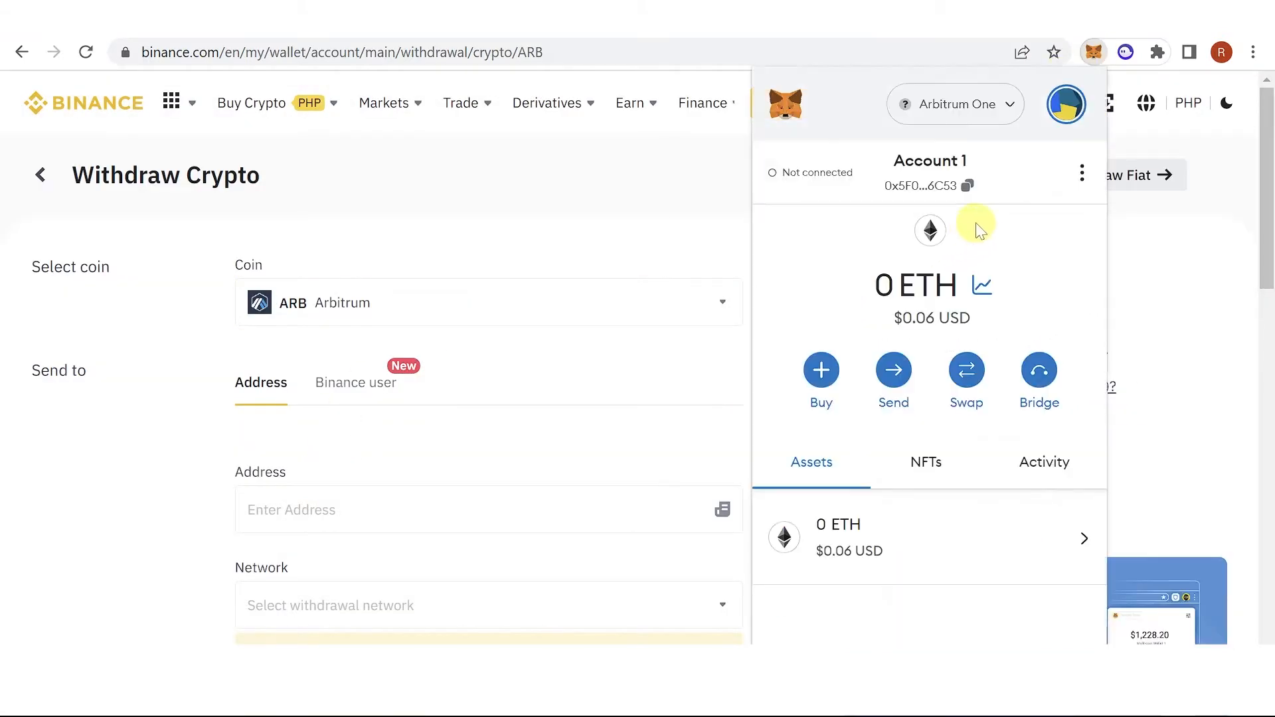
left_click(488, 511)
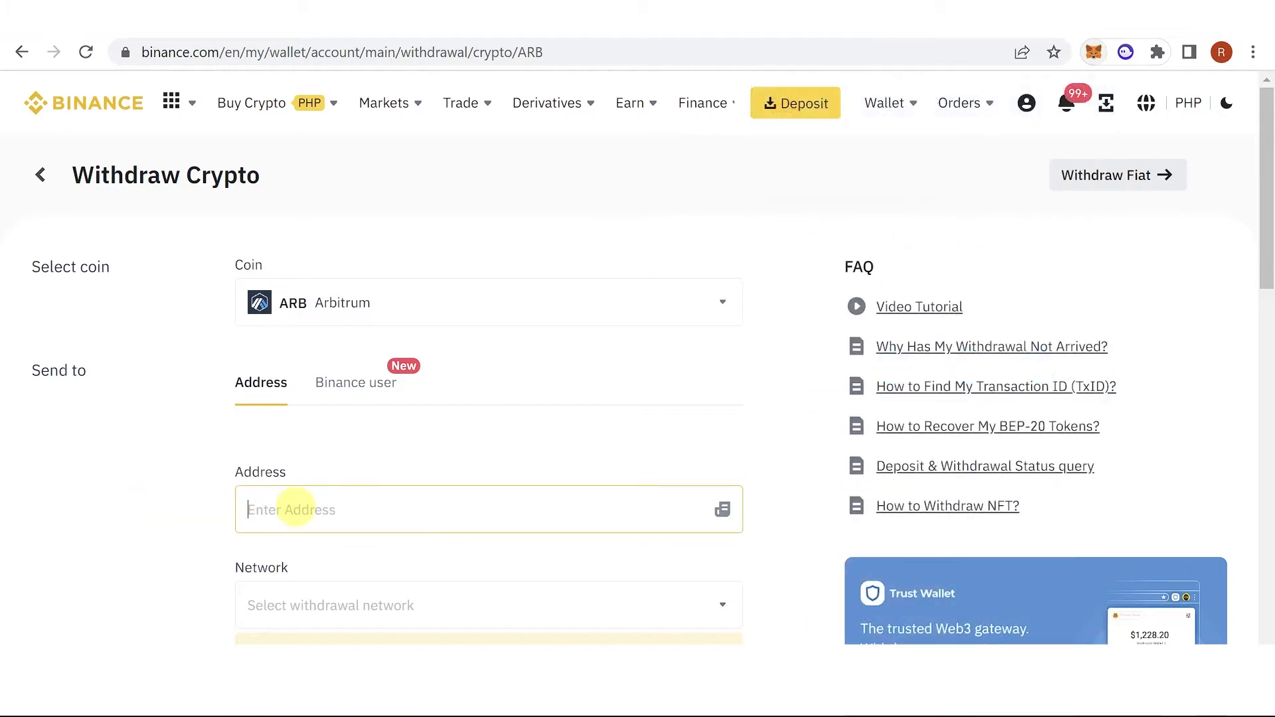
type("0x5F0DBe816E1C669511a60cE4b165DfA1FdaB6C53")
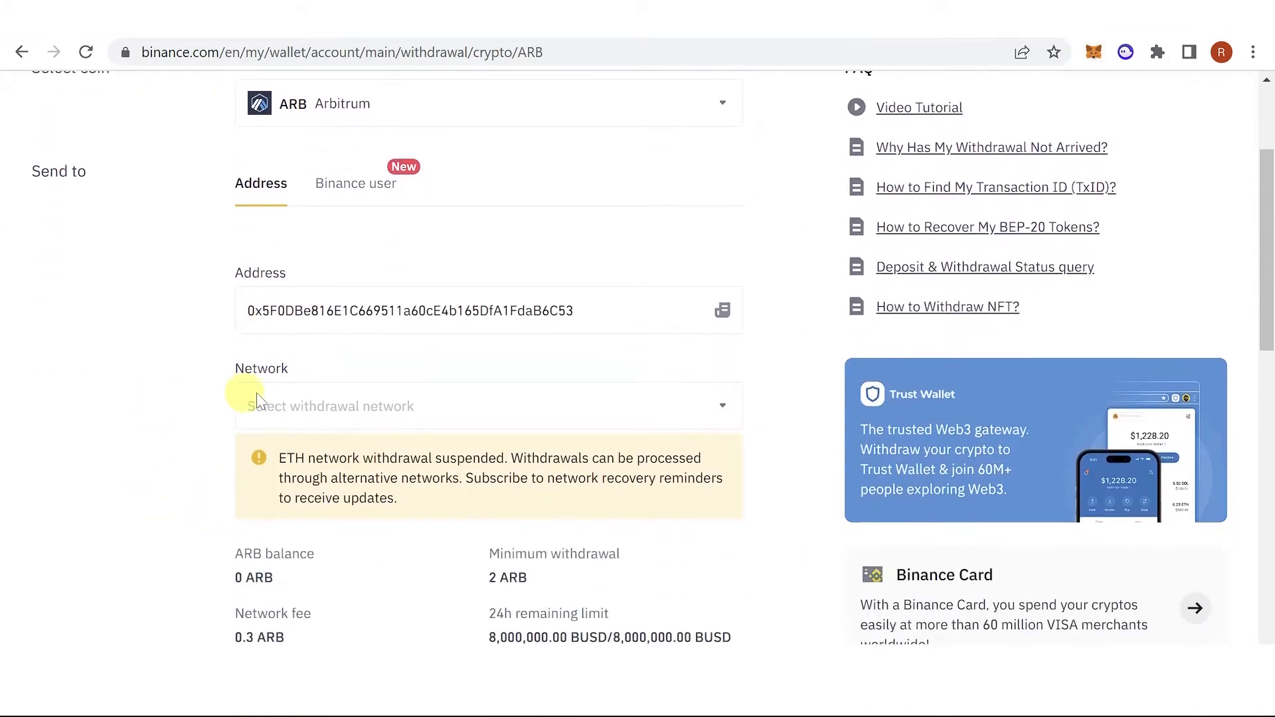
left_click(488, 407)
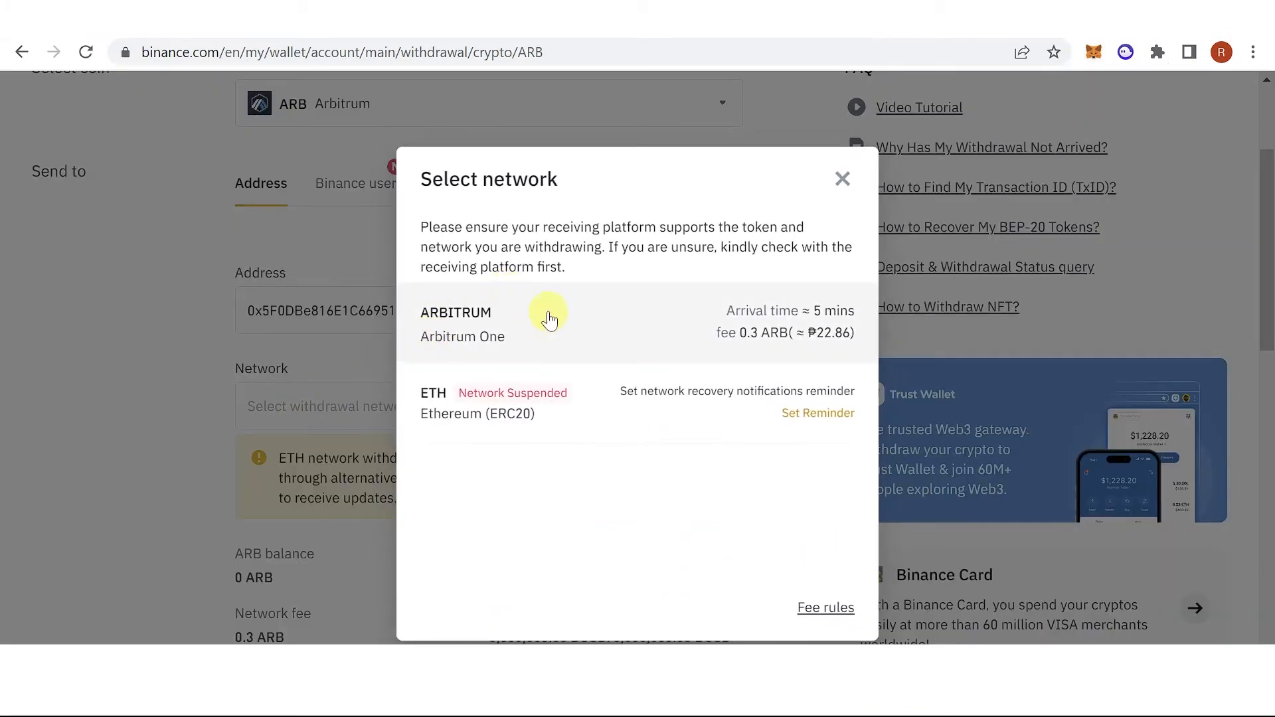
left_click(550, 318)
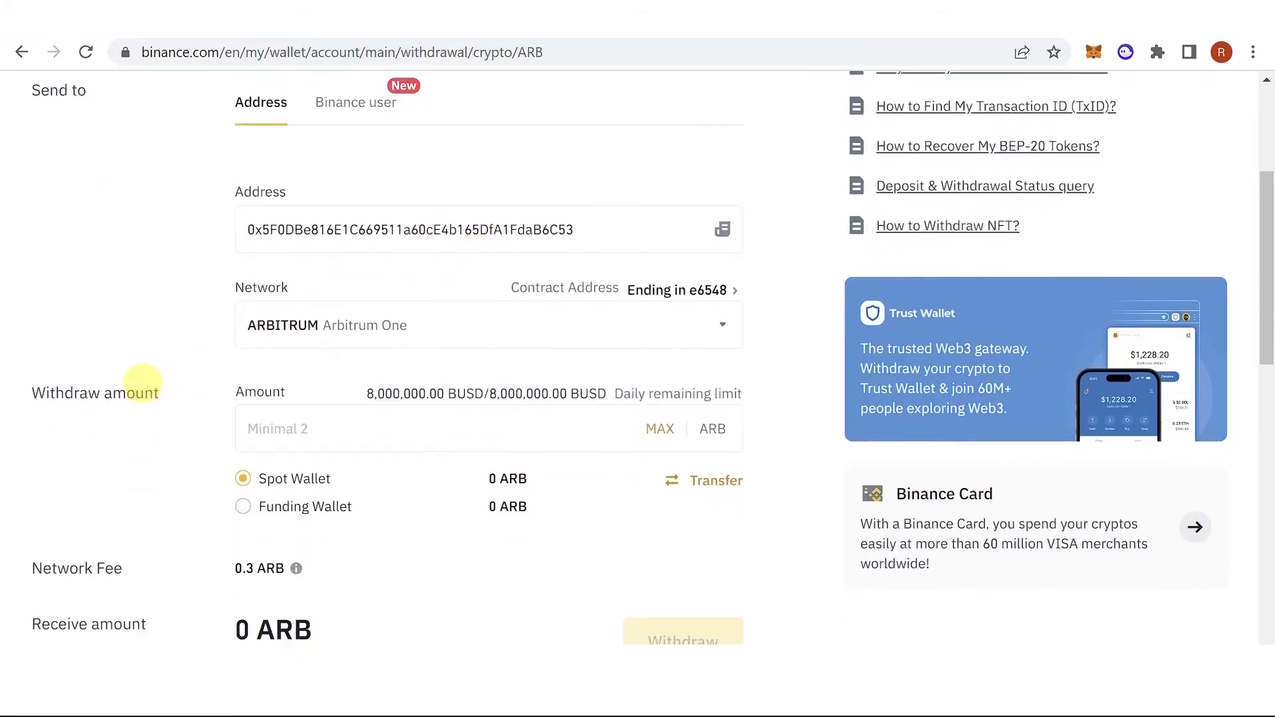
- Enter a withdrawal amount of 5 ARB, giving 4.7 ARB to receive
scroll("down", 3)
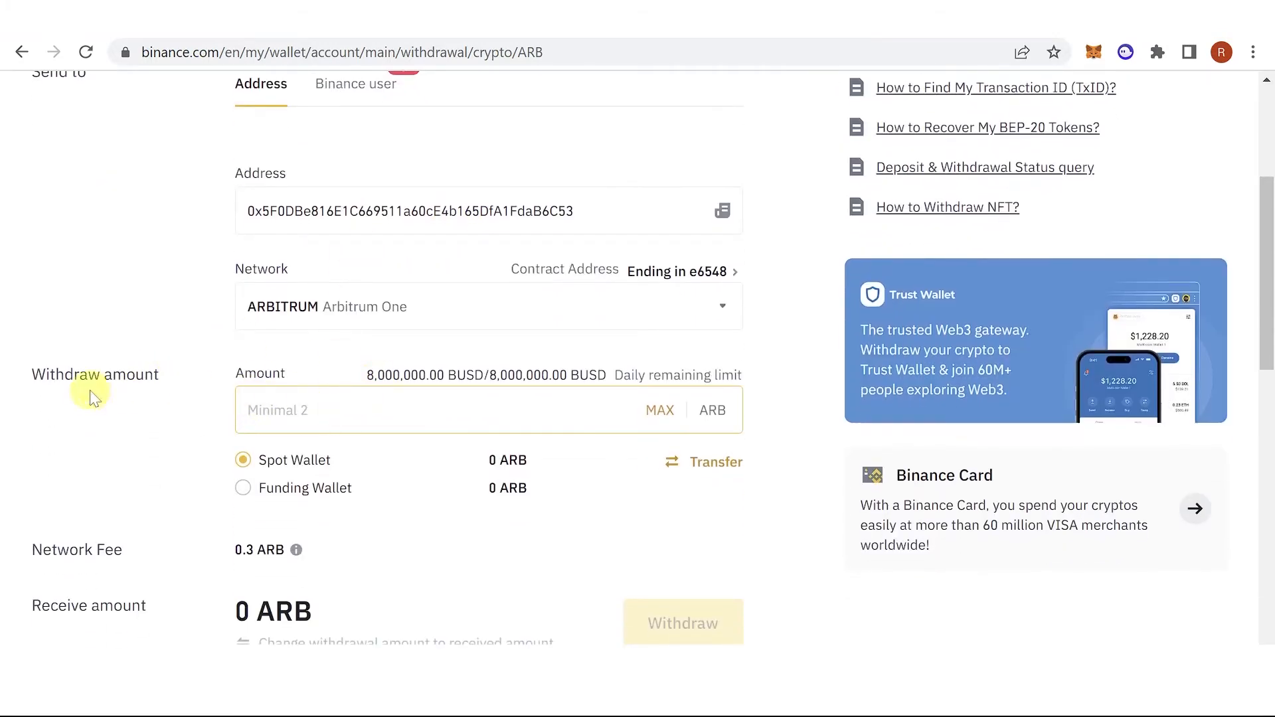
mouse_move(184, 279)
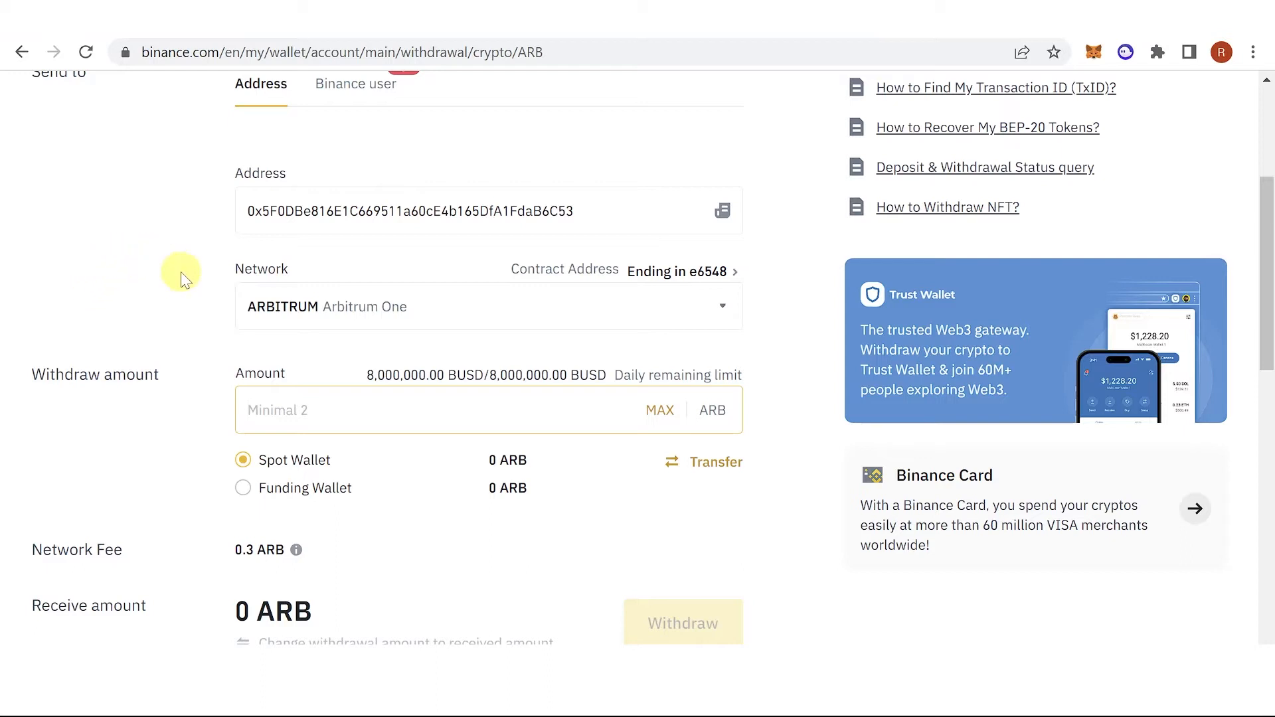
mouse_move(95, 307)
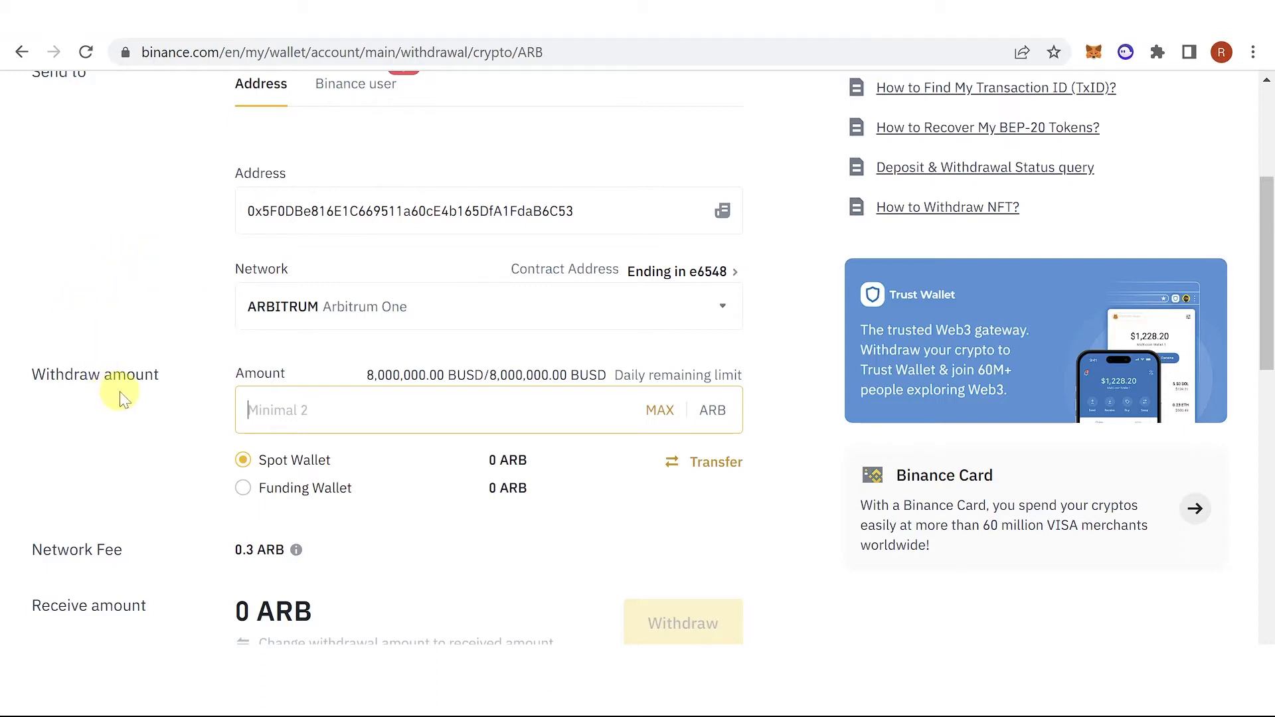
type("5")
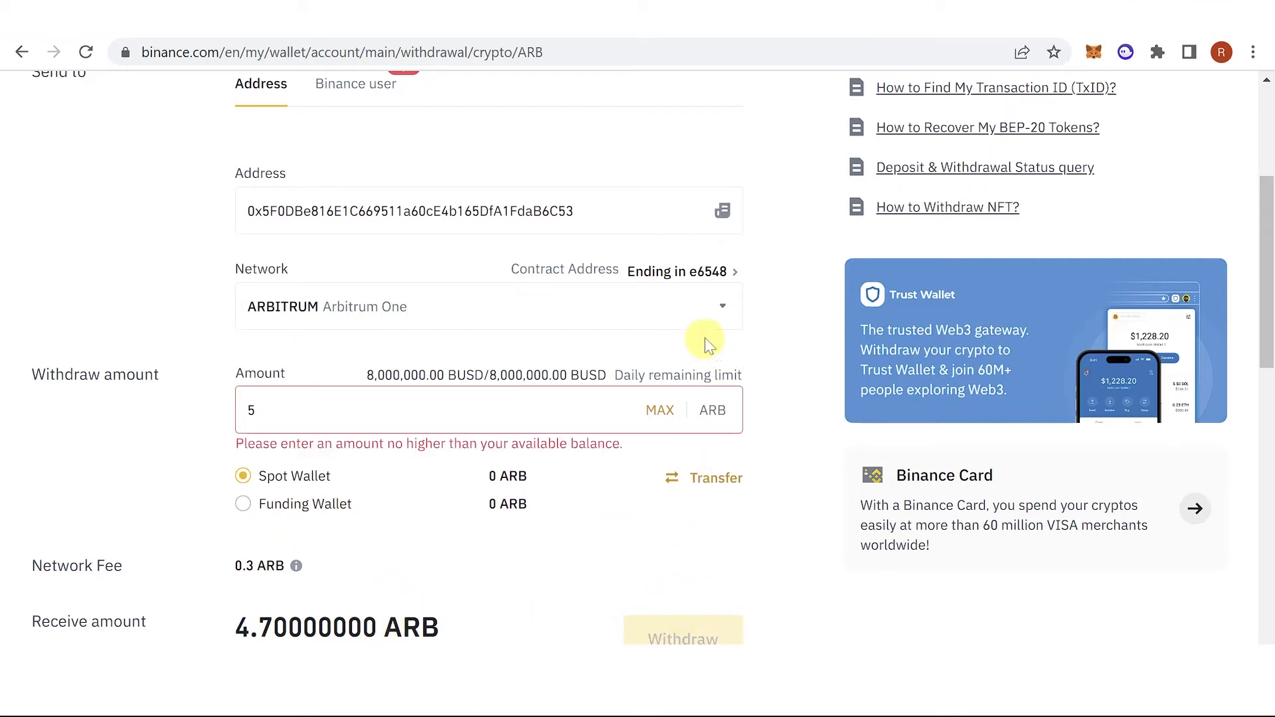
mouse_move(808, 409)
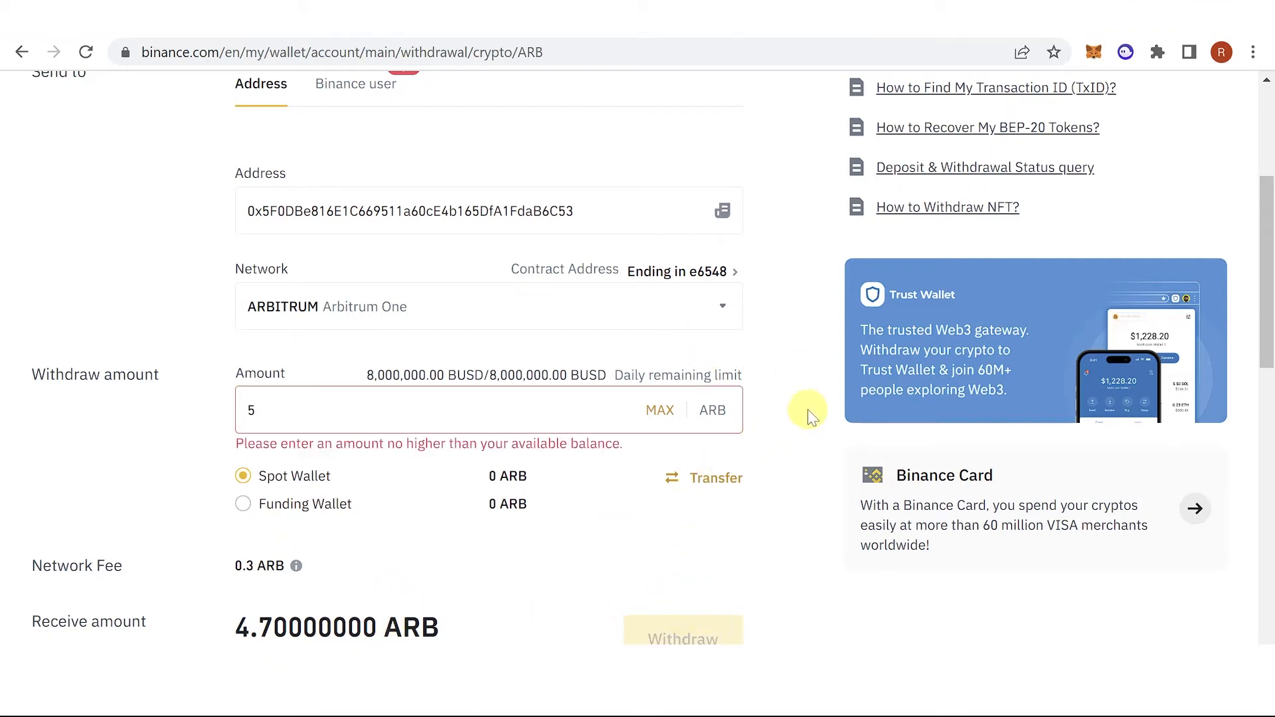
mouse_move(787, 292)
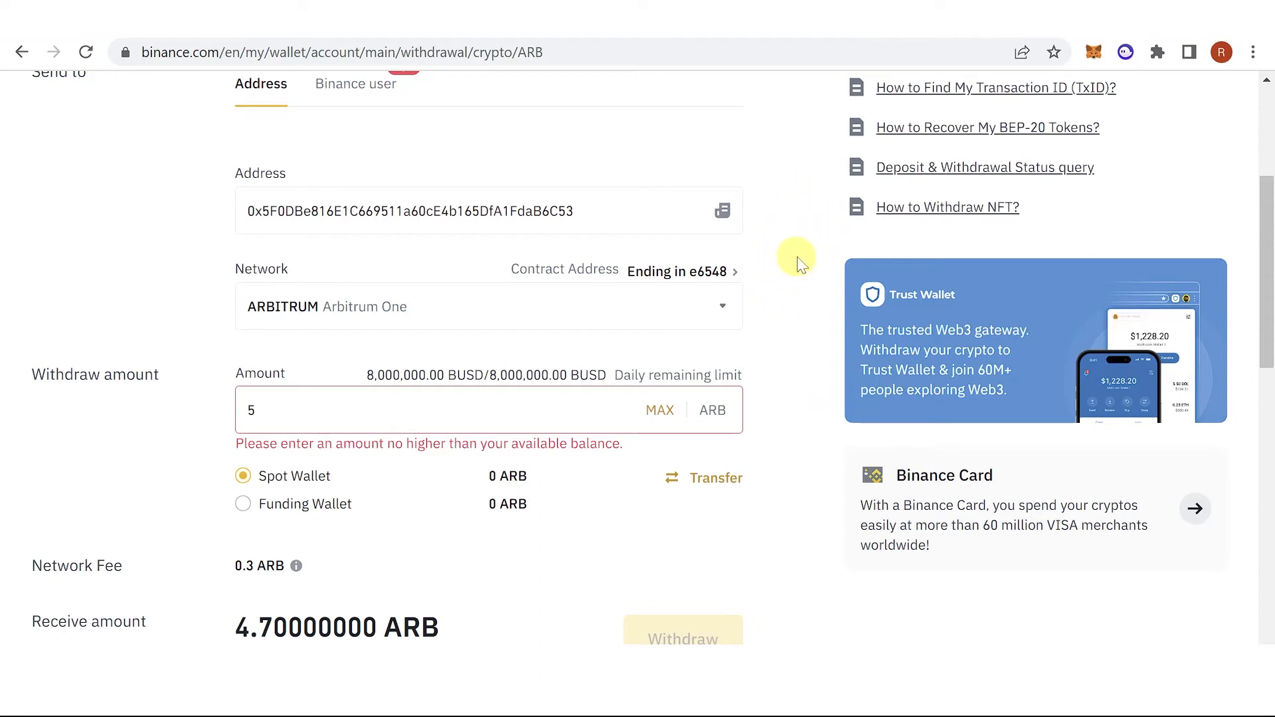
mouse_move(1088, 52)
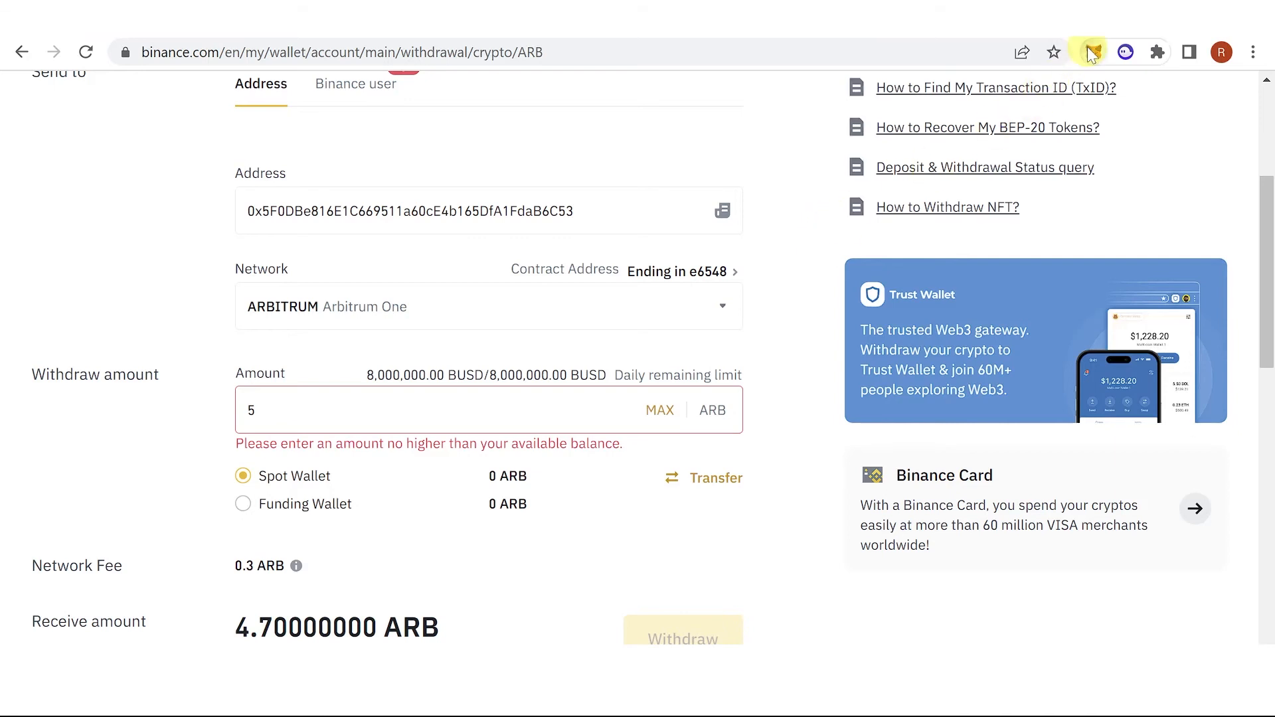
- Review the MetaMask Arbitrum One assets: 0 ETH, 0 USDC and 0 ARB
left_click(1094, 52)
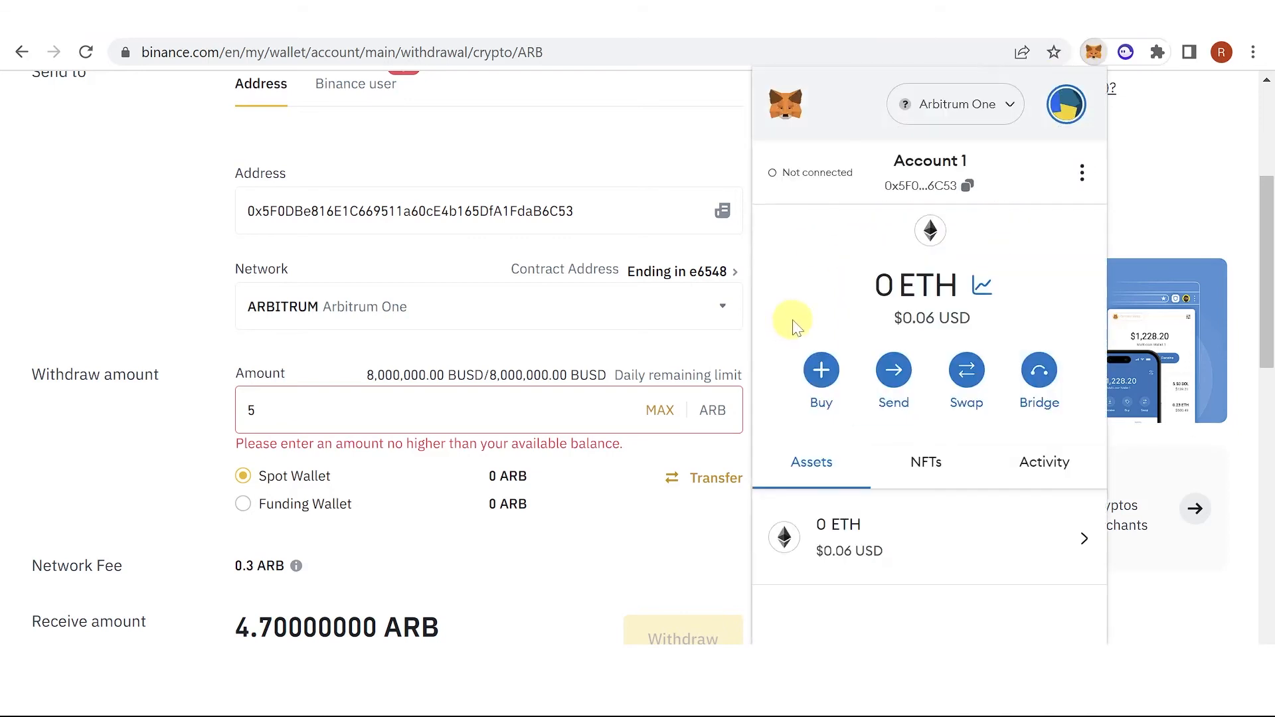
scroll("down", 3)
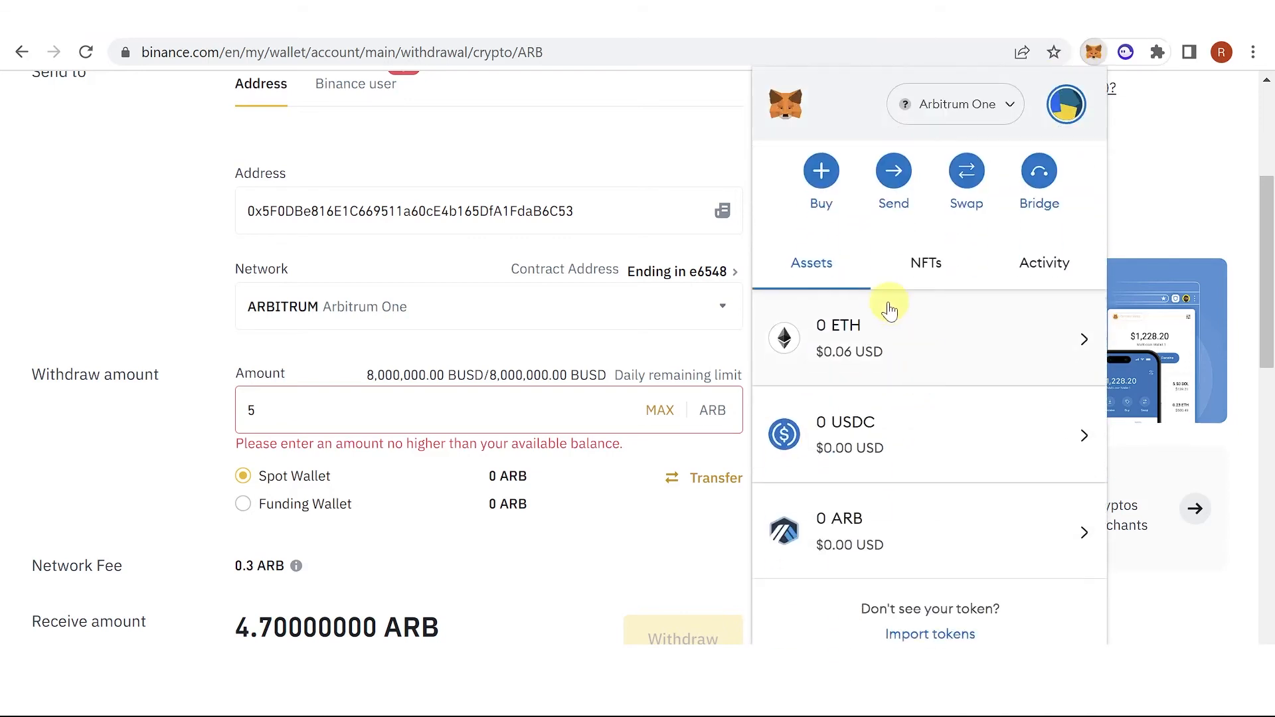
mouse_move(977, 479)
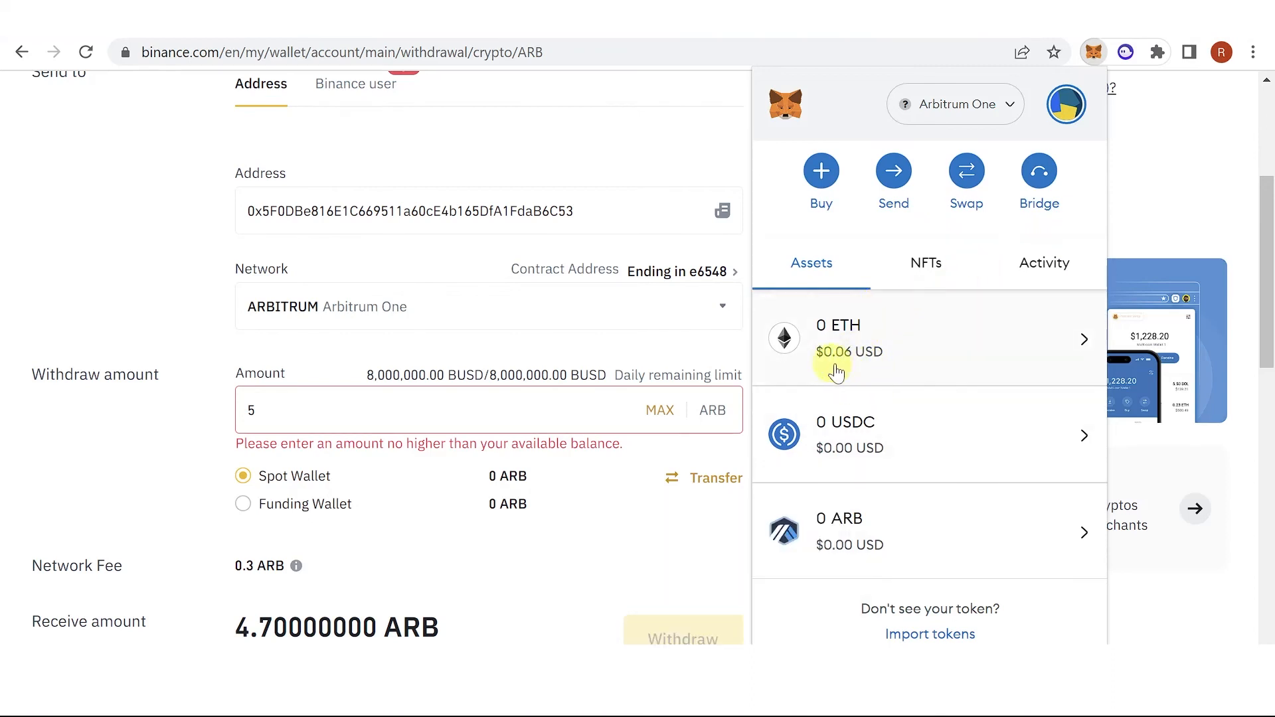
mouse_move(875, 305)
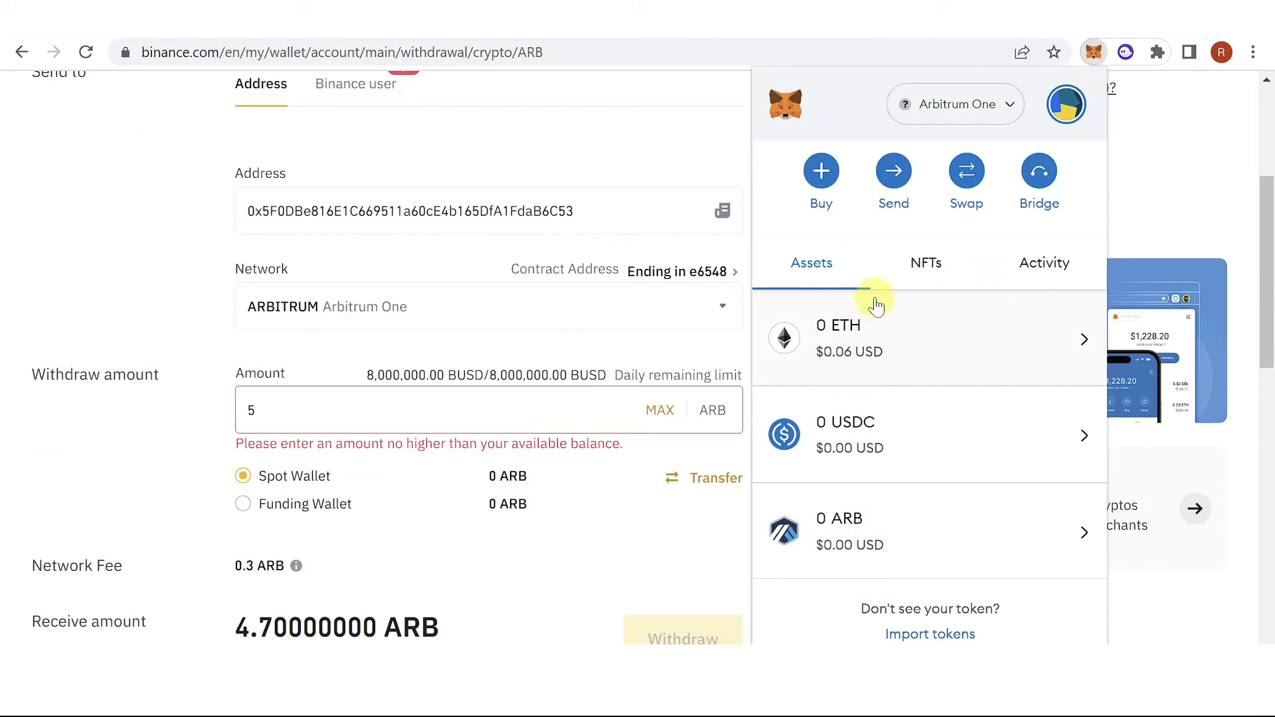
mouse_move(828, 518)
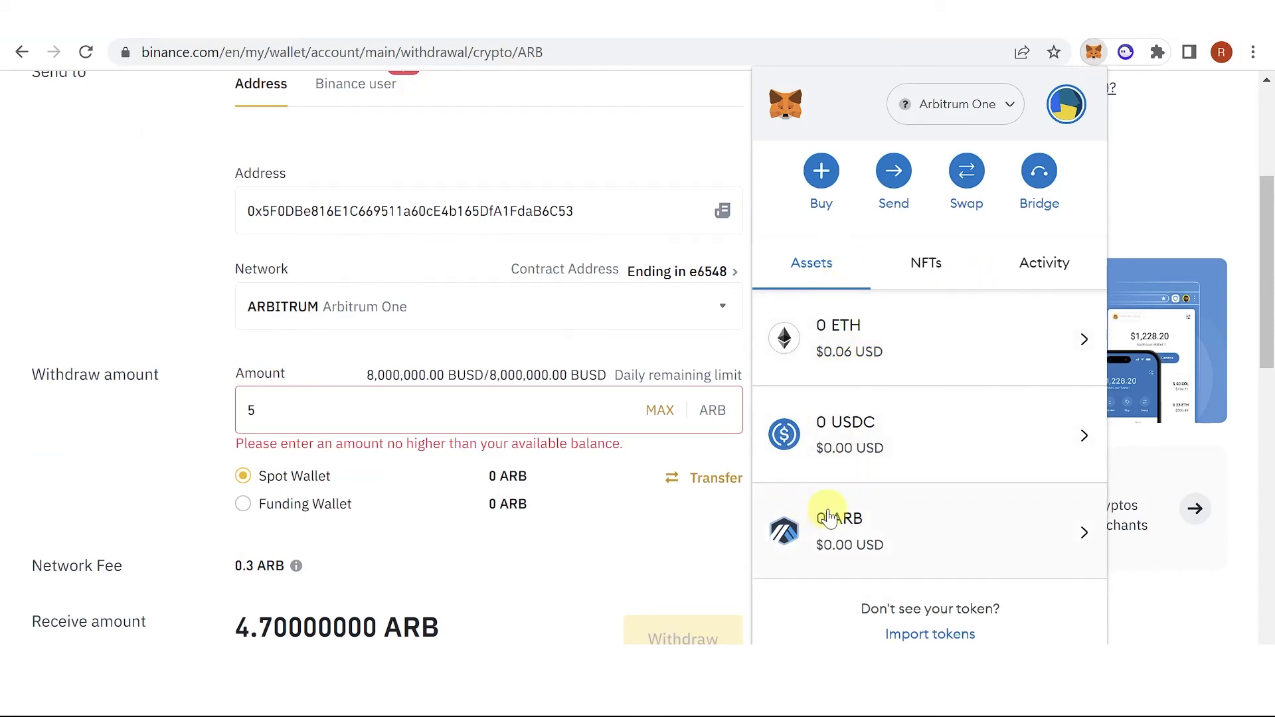